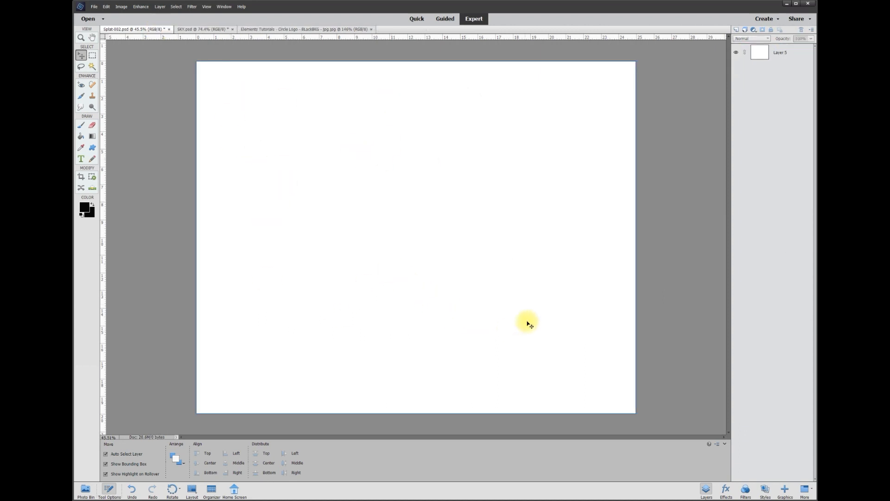
{"action": "mouse_move", "coordinate": [497, 157]}
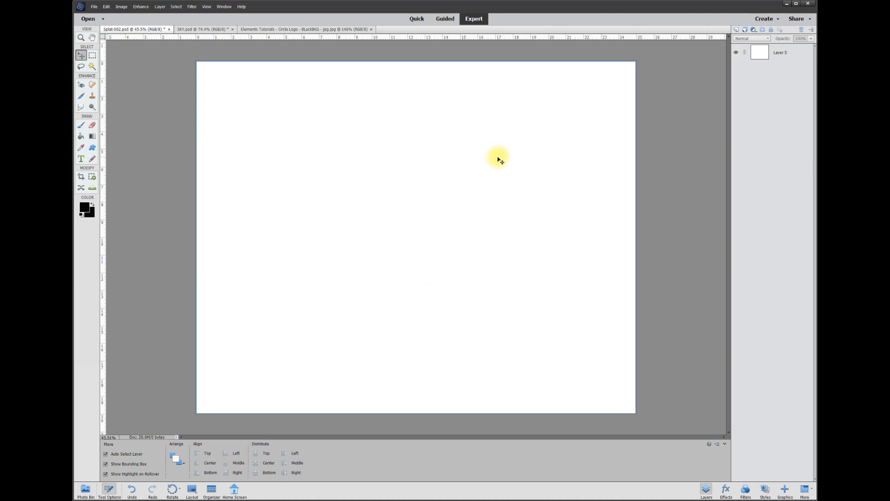
{"action": "mouse_move", "coordinate": [198, 97]}
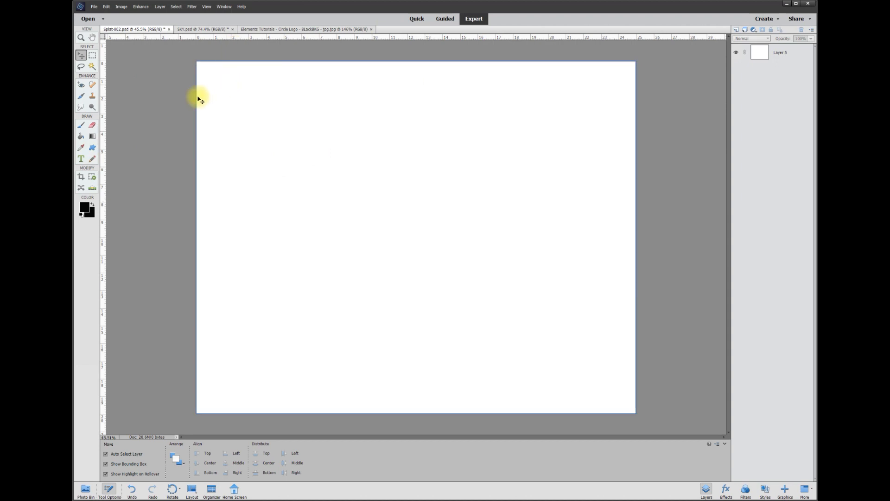
Trace a large irregular splatter-shaped Lasso selection across the canvas center
{"action": "left_click", "coordinate": [81, 67]}
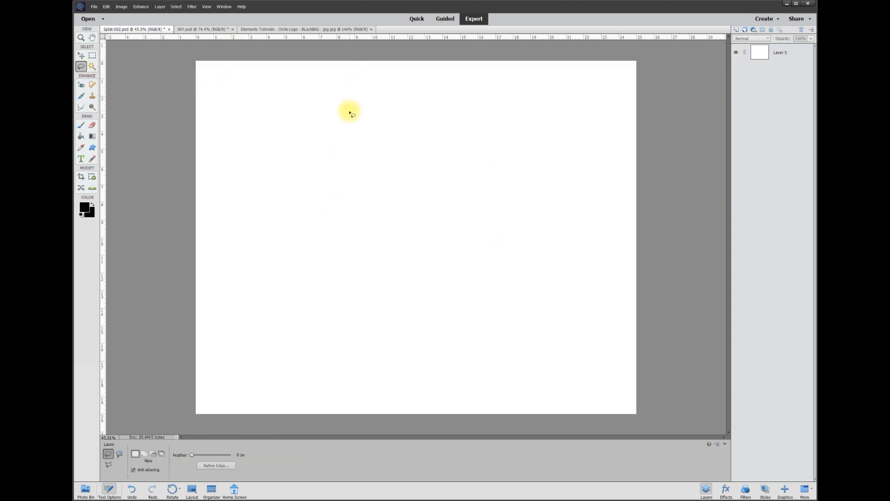
{"action": "left_click_drag", "start_coordinate": [350, 112], "coordinate": [334, 162]}
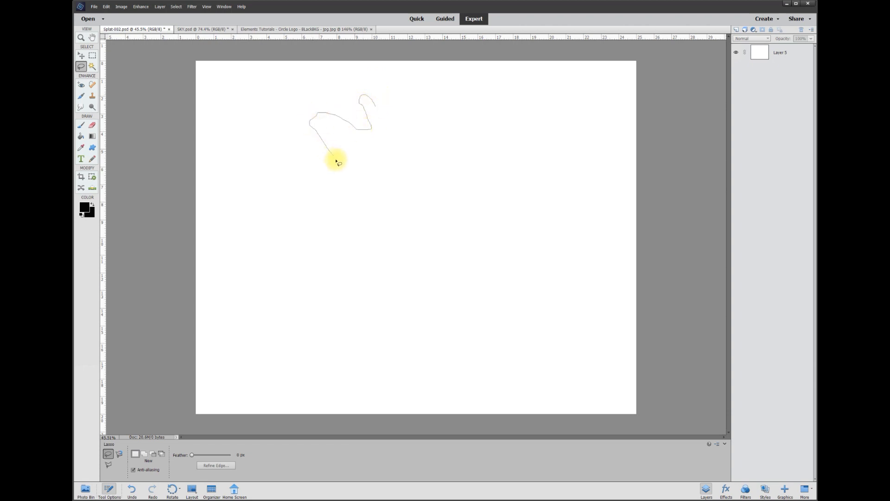
{"action": "left_click_drag", "start_coordinate": [334, 161], "coordinate": [474, 289]}
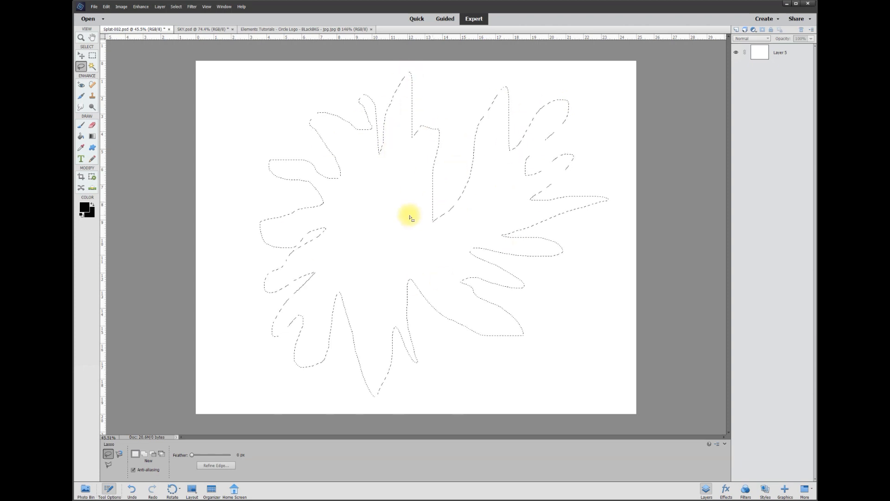
{"action": "left_click", "coordinate": [81, 55]}
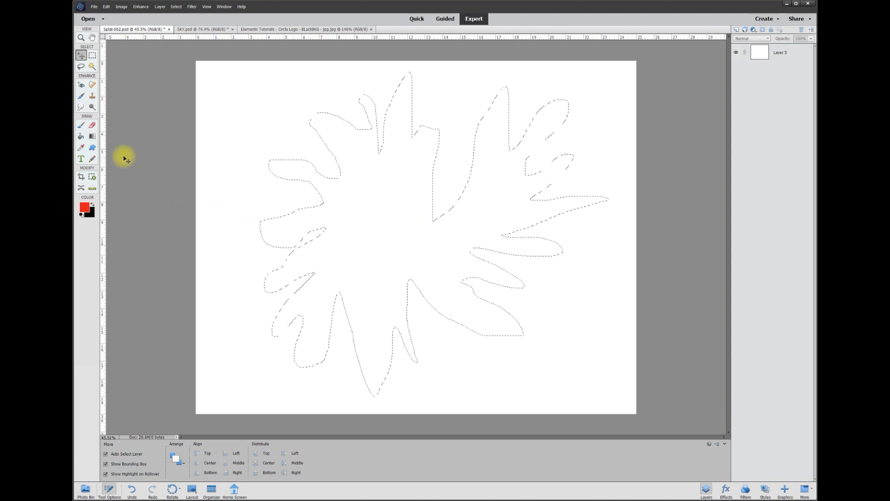
Set the foreground colour to pure black in the Color Picker for the splatter fill
{"action": "left_click", "coordinate": [80, 135]}
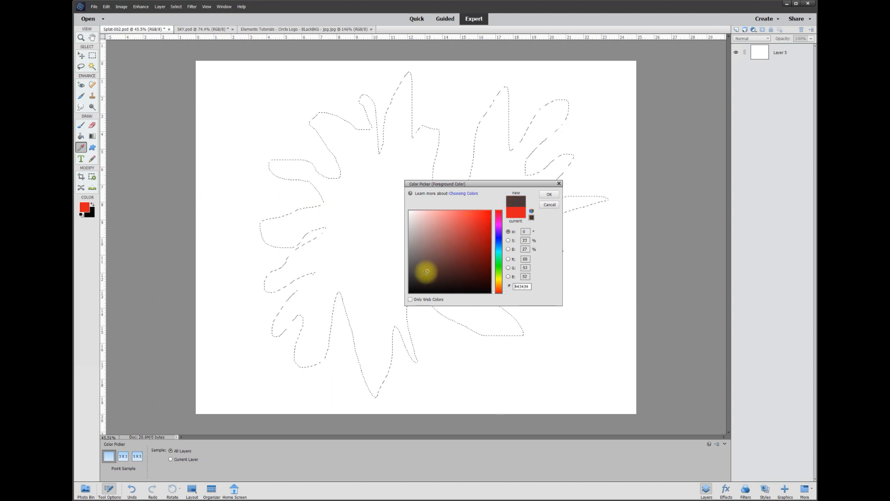
{"action": "left_click", "coordinate": [408, 292]}
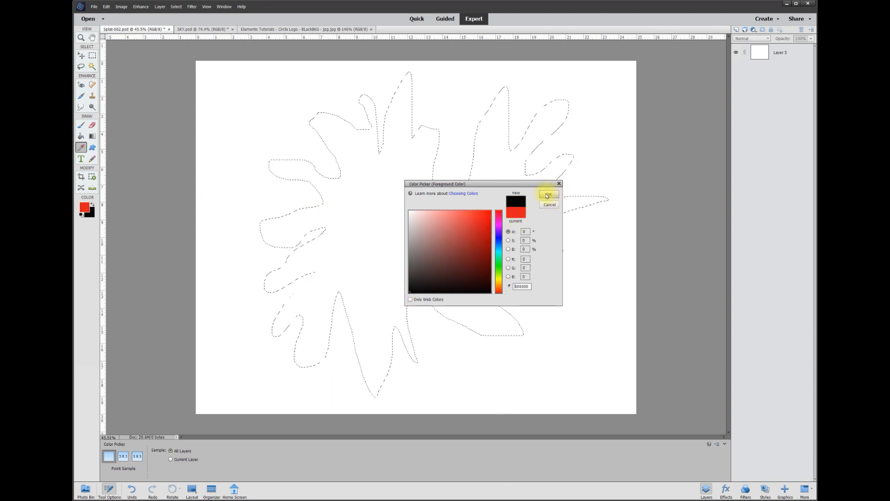
{"action": "left_click", "coordinate": [548, 195]}
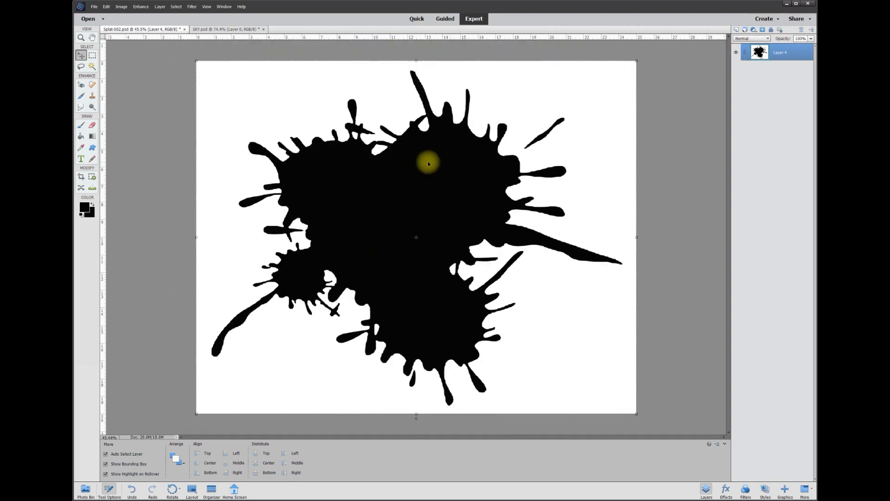
Magic Wand the white background around the black splatter and delete it to transparency
{"action": "left_click", "coordinate": [227, 29]}
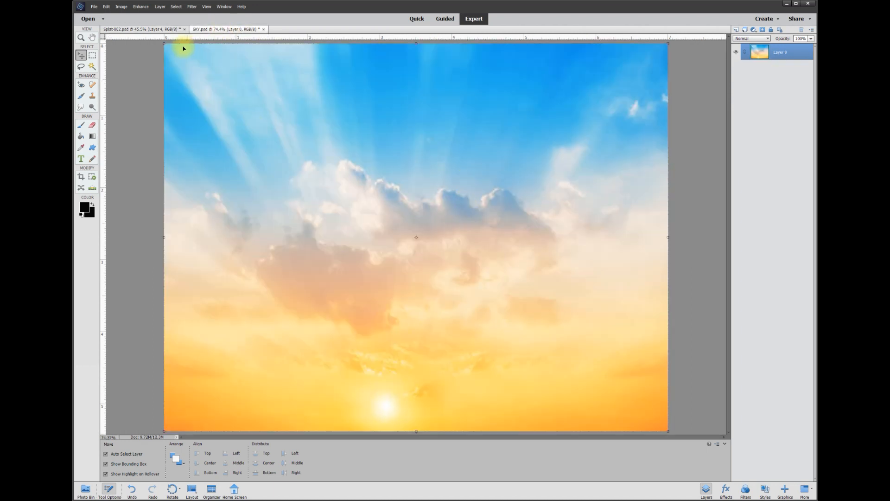
{"action": "left_click", "coordinate": [140, 29]}
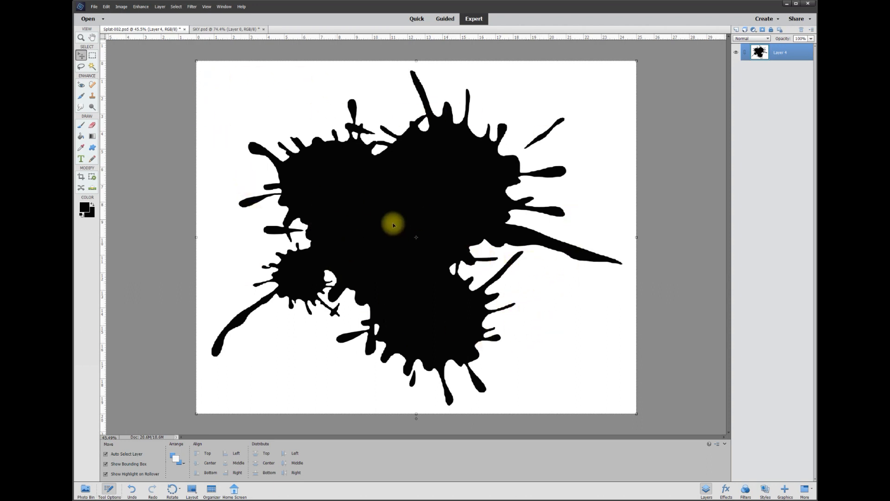
{"action": "mouse_move", "coordinate": [564, 71]}
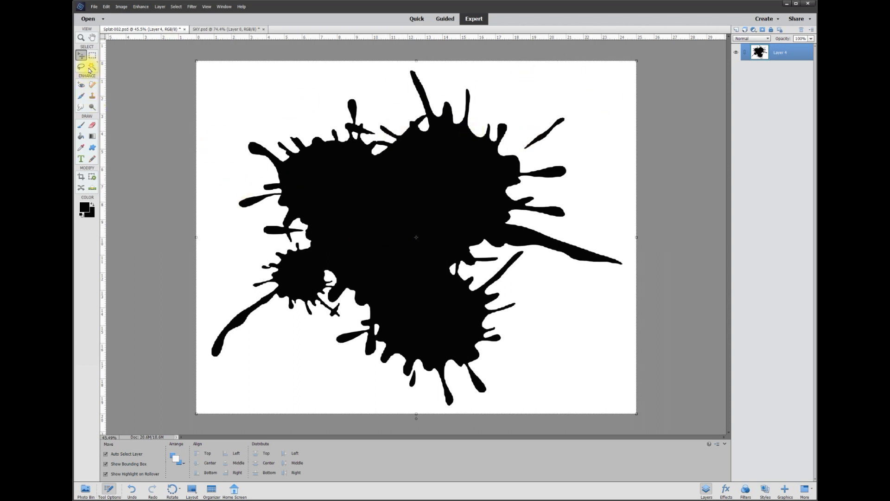
{"action": "left_click", "coordinate": [91, 66]}
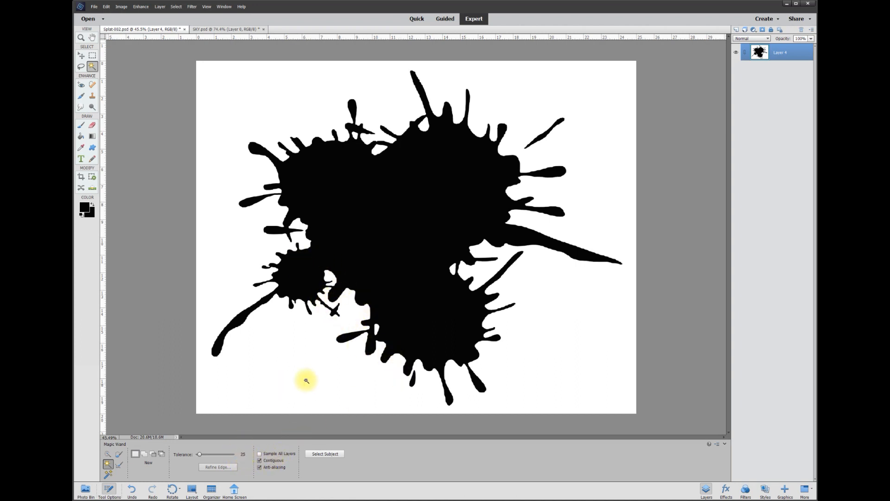
{"action": "left_click", "coordinate": [305, 380]}
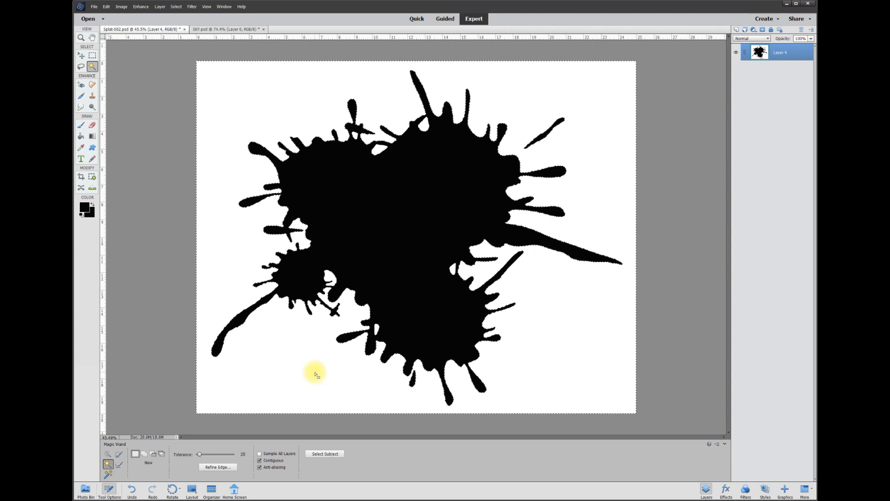
{"action": "left_click", "coordinate": [380, 150]}
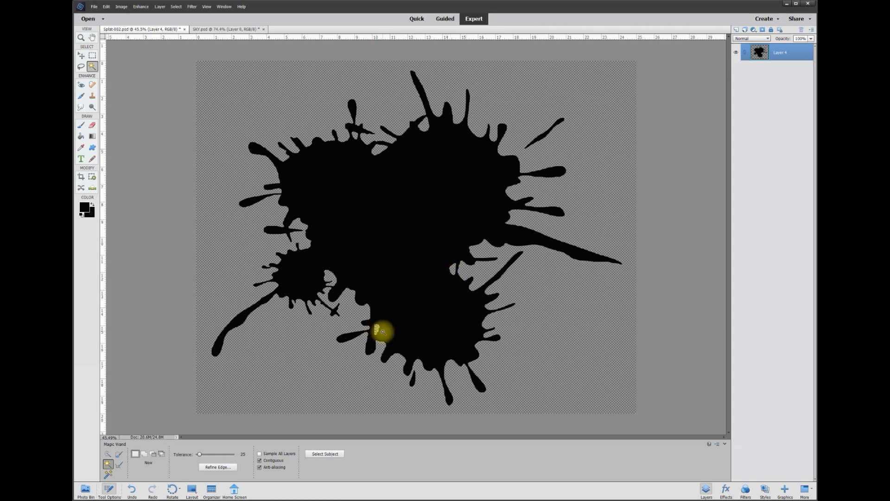
{"action": "left_click_drag", "start_coordinate": [383, 332], "coordinate": [410, 186]}
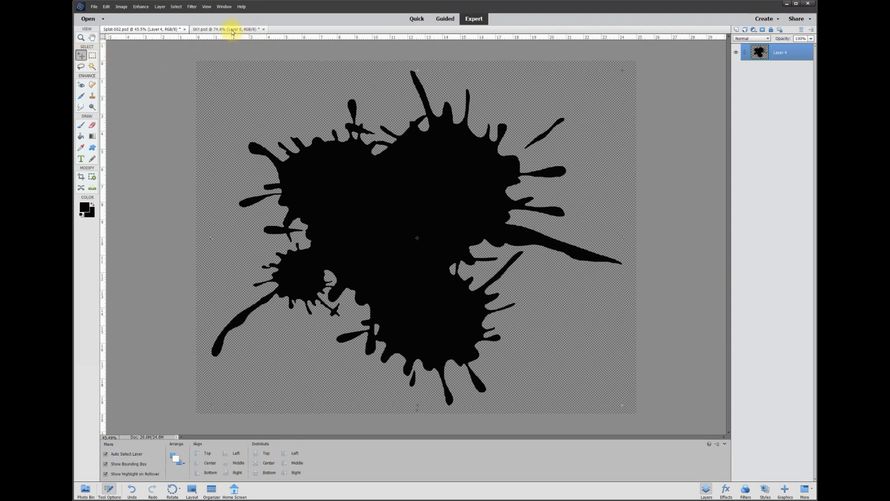
Free Transform the sky layer to cover the whole canvas down to the bottom edge and commit
{"action": "left_click", "coordinate": [225, 29]}
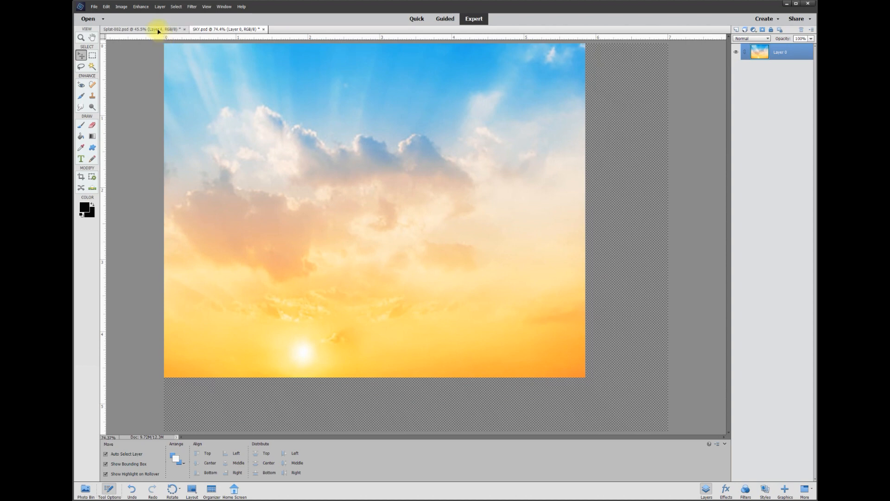
{"action": "left_click", "coordinate": [137, 28]}
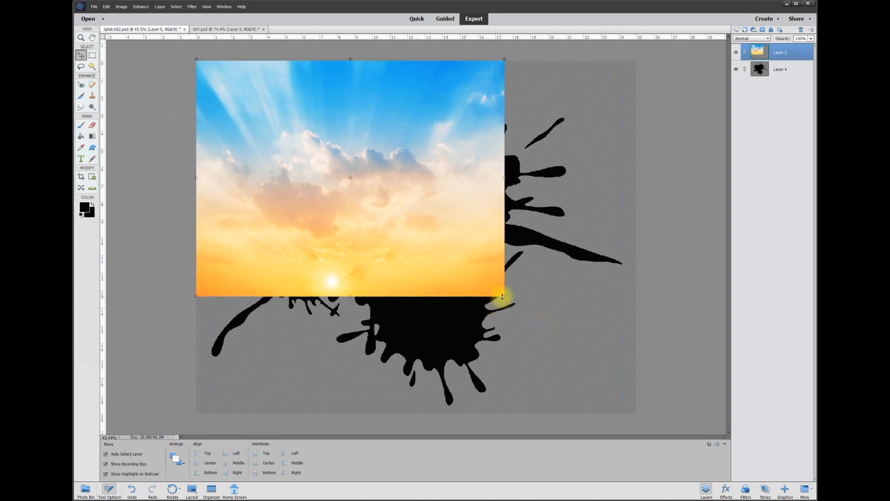
{"action": "left_click_drag", "start_coordinate": [505, 297], "coordinate": [628, 409]}
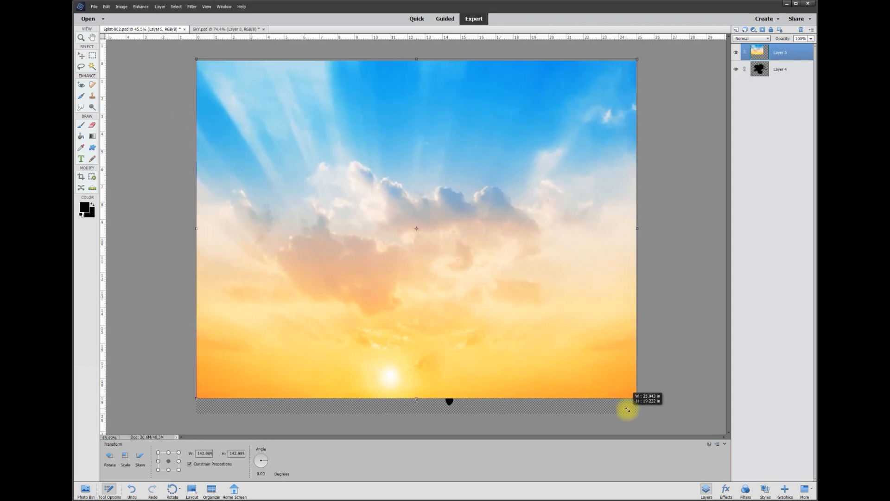
{"action": "left_click_drag", "start_coordinate": [627, 408], "coordinate": [415, 403]}
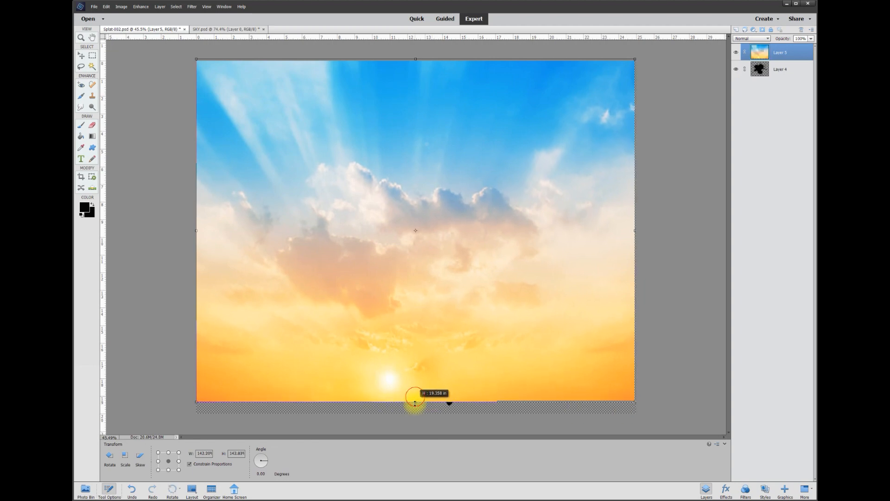
{"action": "left_click_drag", "start_coordinate": [414, 403], "coordinate": [415, 414]}
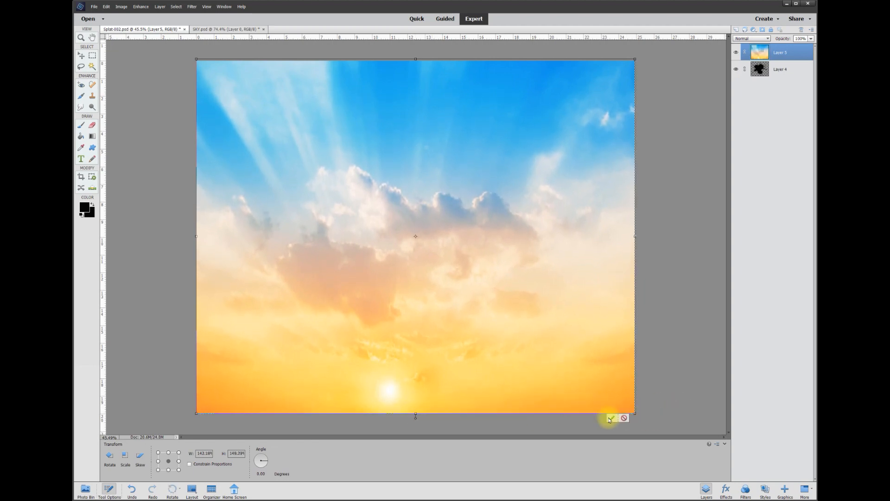
{"action": "left_click", "coordinate": [611, 419]}
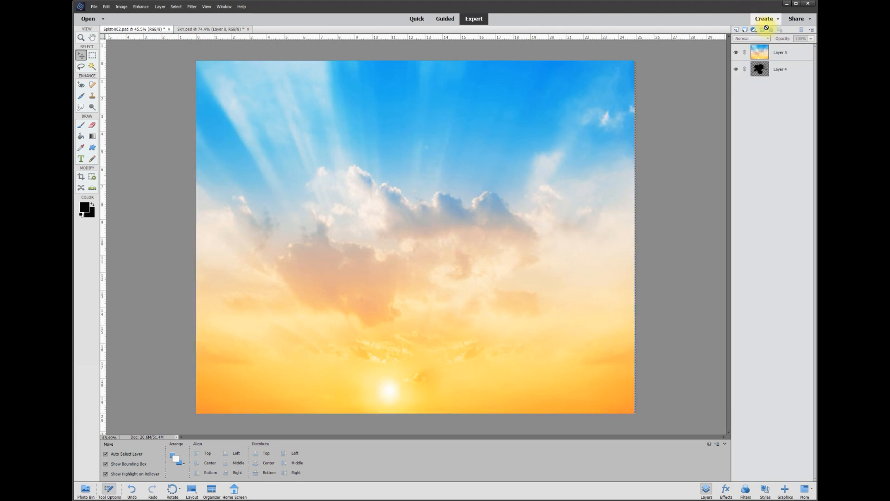
{"action": "left_click", "coordinate": [780, 52]}
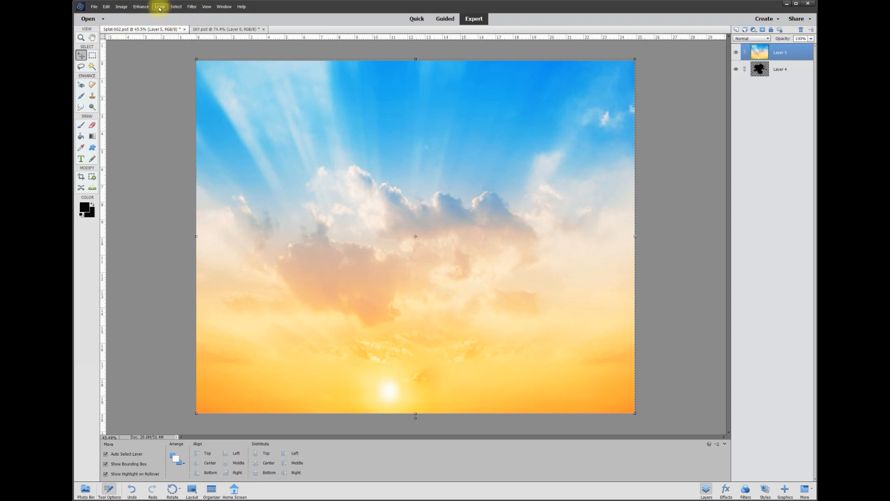
Create a clipping mask so the sky shows only inside the splatter, then shift and enlarge it
{"action": "left_click", "coordinate": [160, 6]}
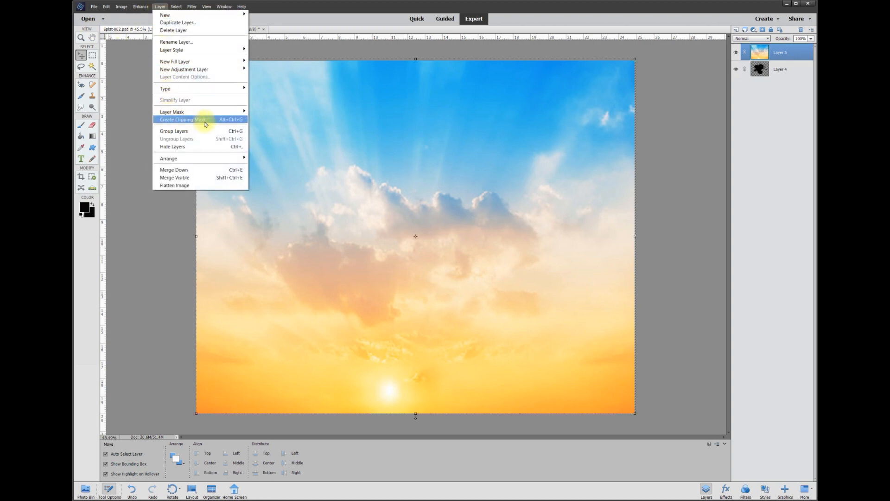
{"action": "left_click", "coordinate": [183, 119]}
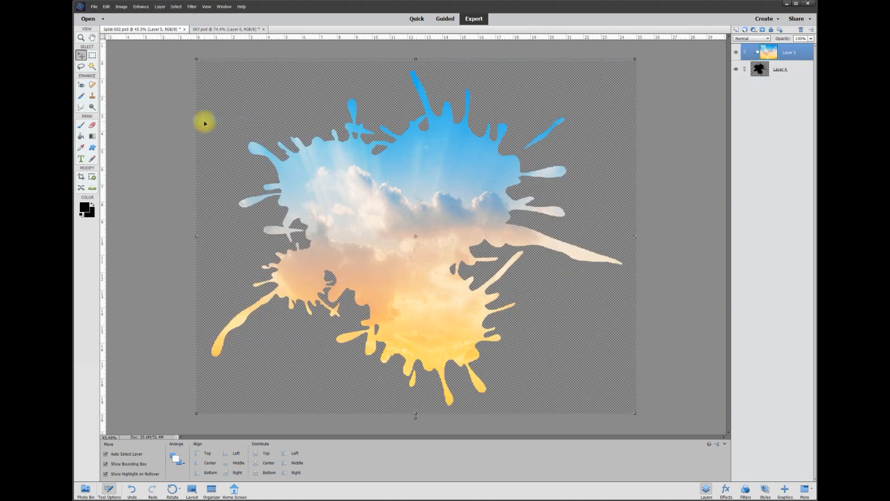
{"action": "mouse_move", "coordinate": [368, 260]}
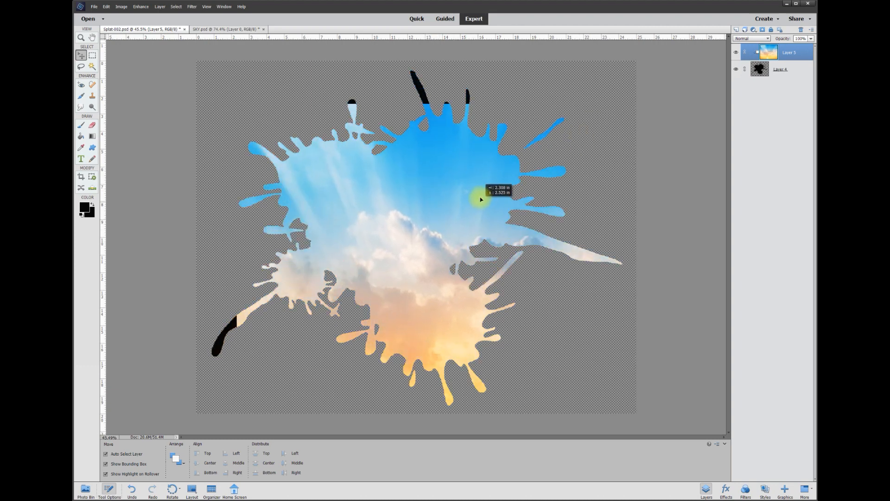
{"action": "left_click_drag", "start_coordinate": [481, 198], "coordinate": [477, 197]}
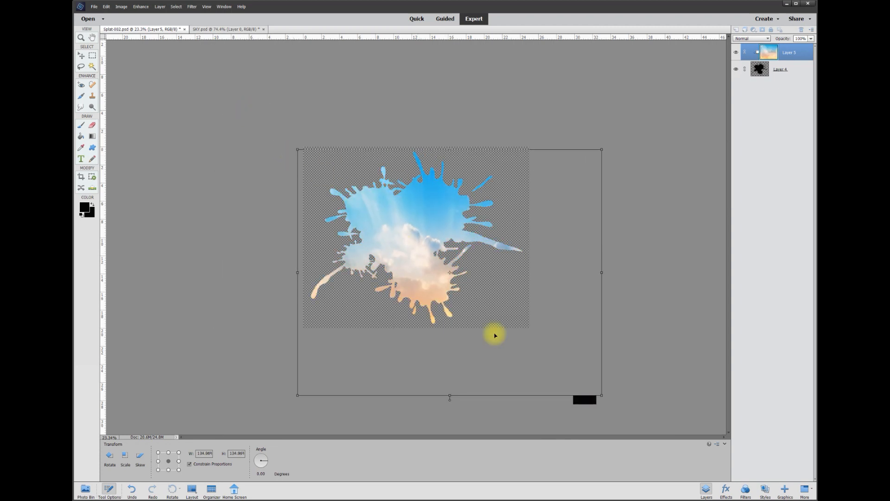
{"action": "left_click_drag", "start_coordinate": [601, 395], "coordinate": [553, 361]}
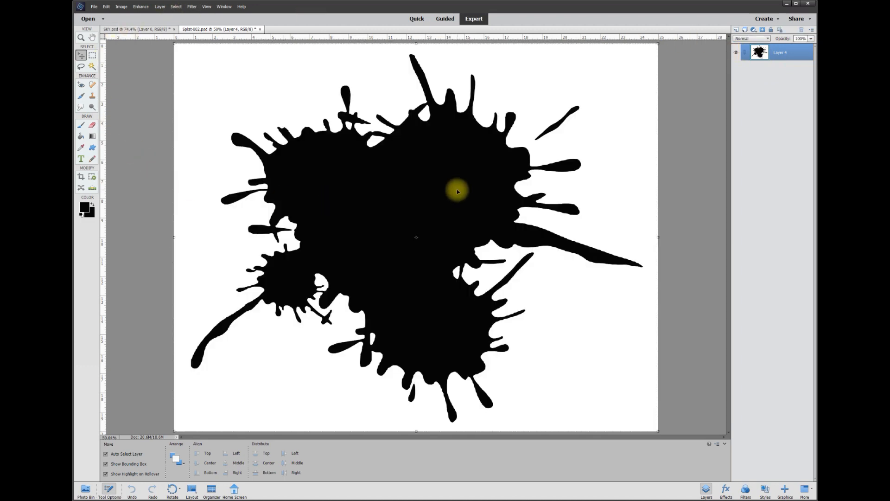
Magic Wand the black splatter and delete it, leaving a splatter-shaped hole in the white layer
{"action": "left_click", "coordinate": [92, 68]}
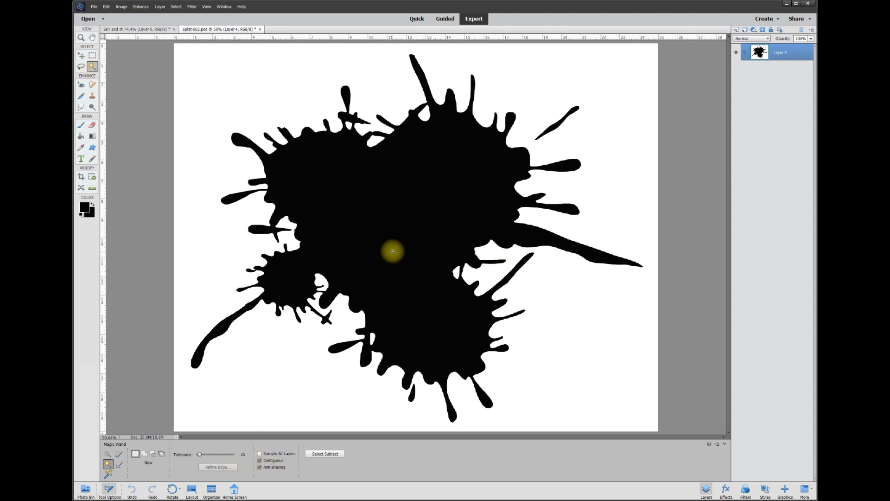
{"action": "left_click", "coordinate": [393, 251]}
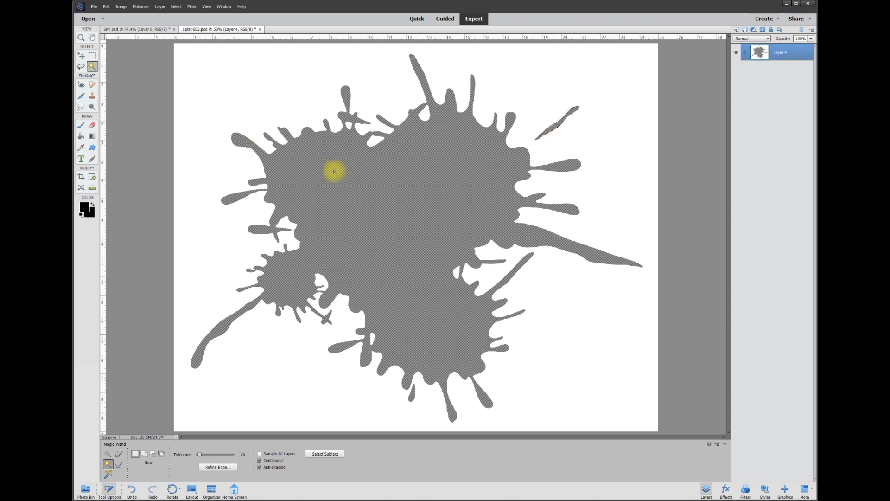
{"action": "mouse_move", "coordinate": [433, 248]}
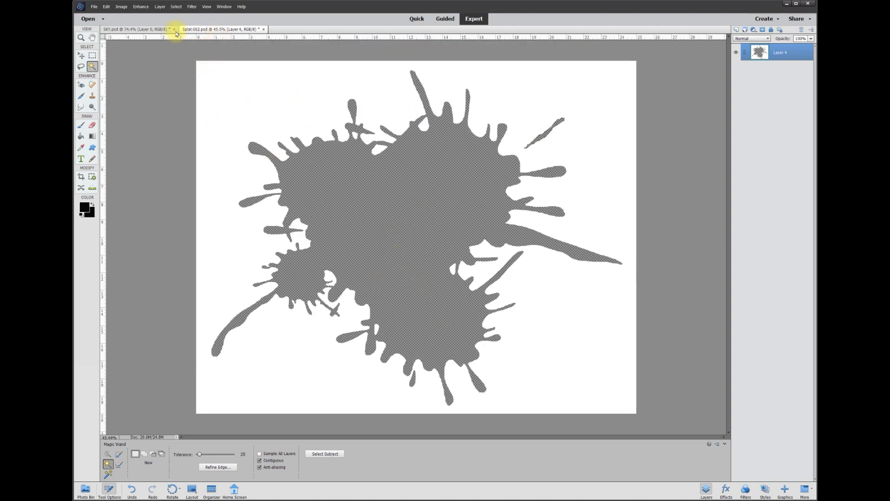
{"action": "left_click", "coordinate": [228, 29]}
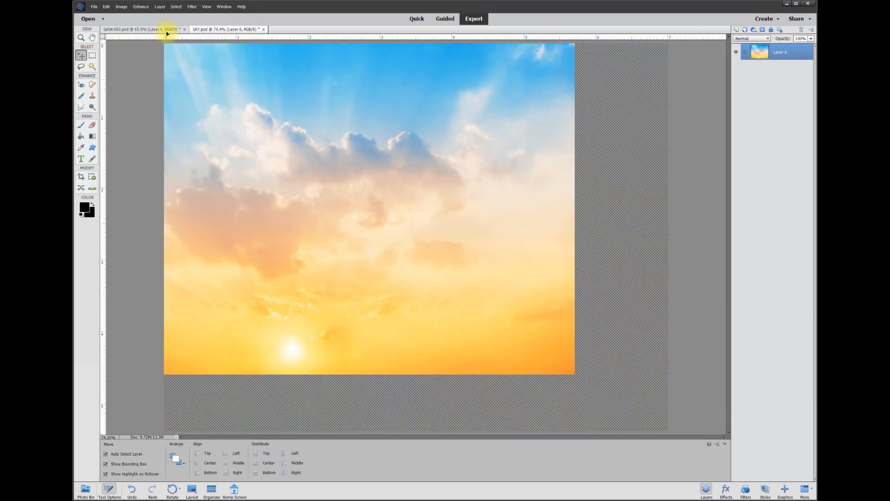
Bring the sky photo into the Splat document beneath the white knockout layer
{"action": "left_click", "coordinate": [142, 29]}
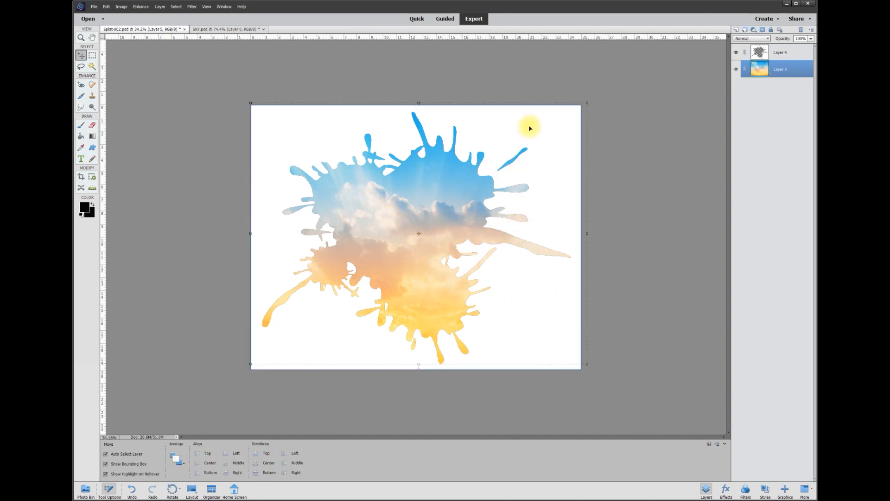
Merge Down the white knockout layer onto the sky photo into one layer
{"action": "right_click", "coordinate": [781, 52]}
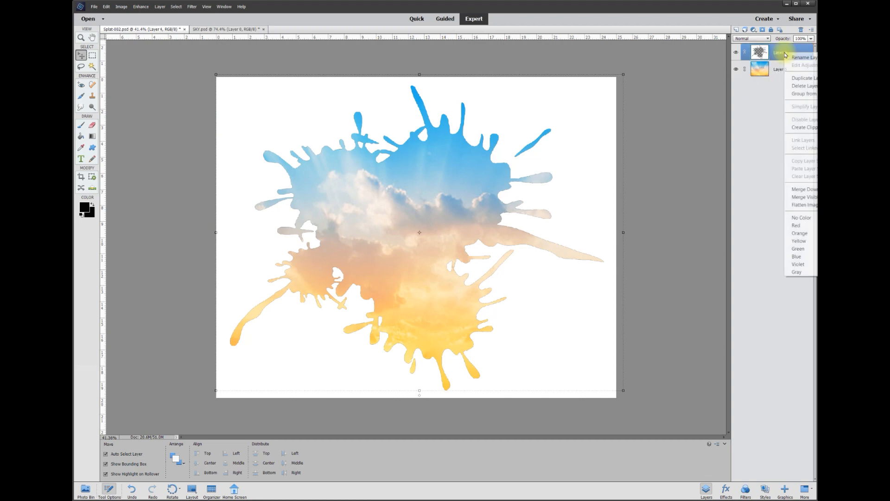
{"action": "mouse_move", "coordinate": [801, 189]}
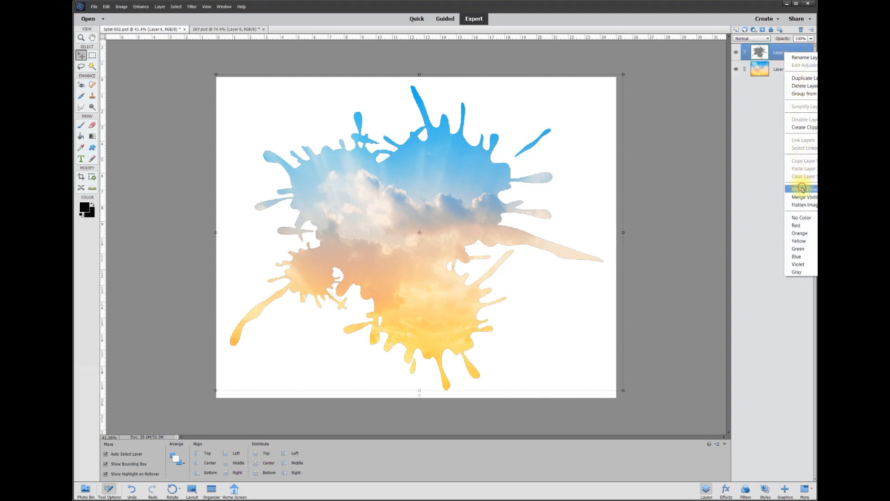
{"action": "left_click", "coordinate": [801, 188]}
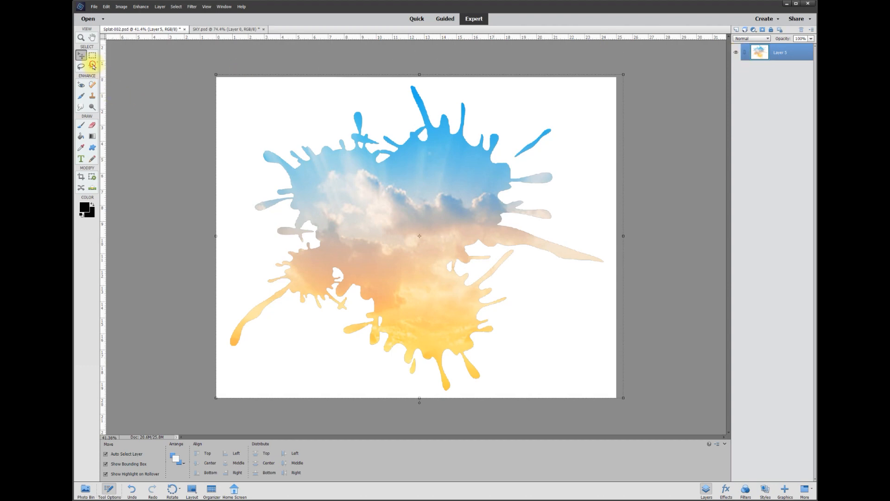
{"action": "left_click", "coordinate": [81, 67]}
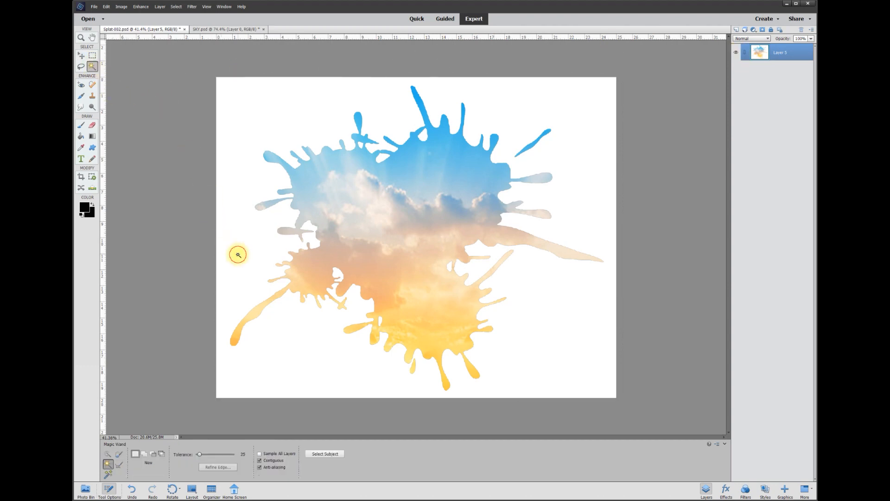